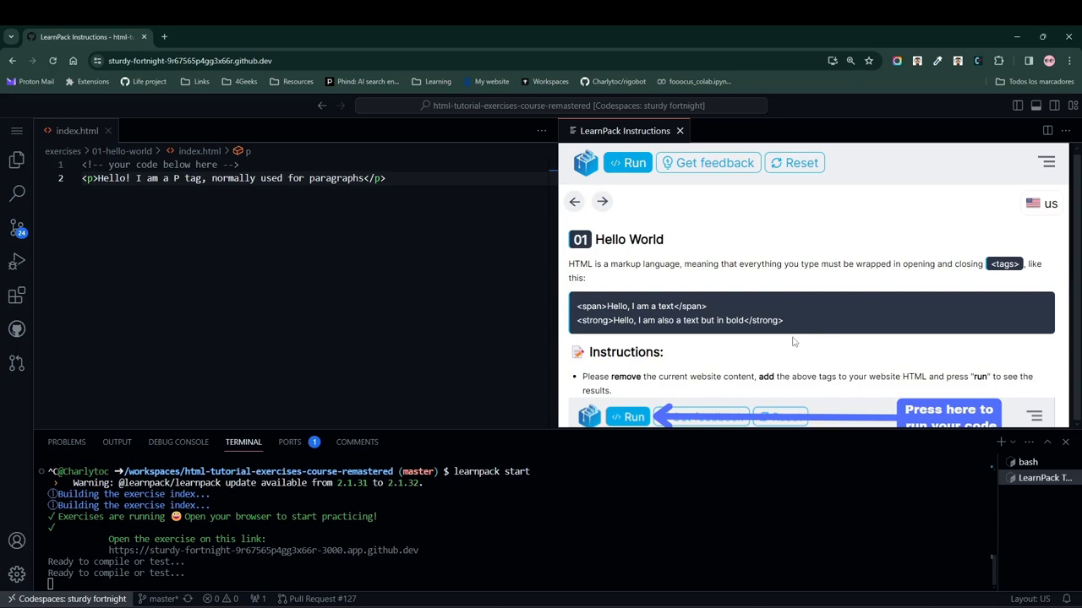
mouse_move(668, 282)
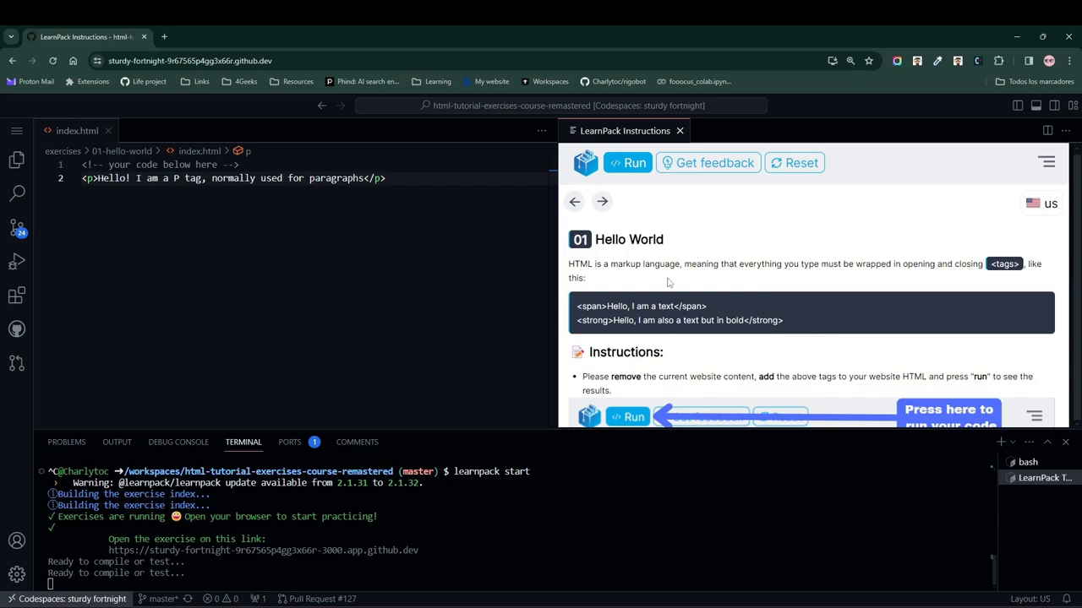
mouse_move(507, 230)
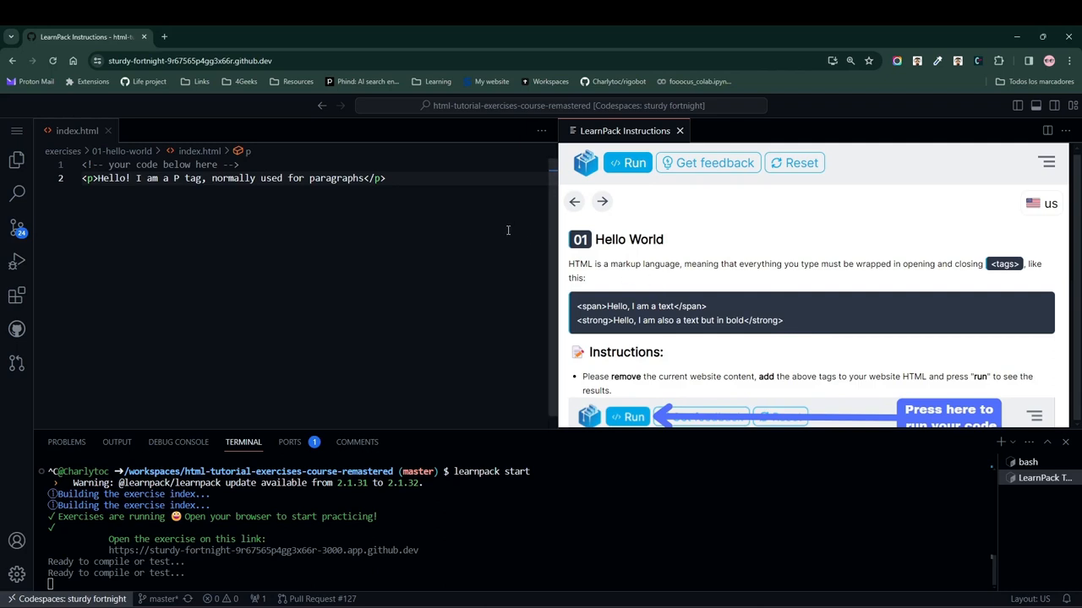
Place the cursor on the paragraph line of index.html to begin editing
click(157, 178)
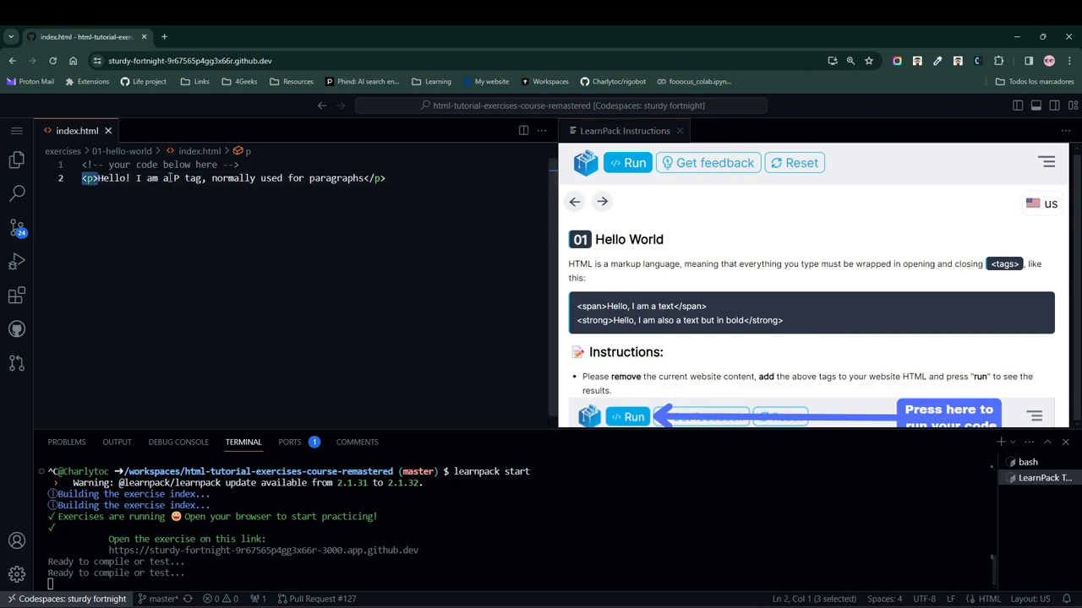
mouse_move(89, 177)
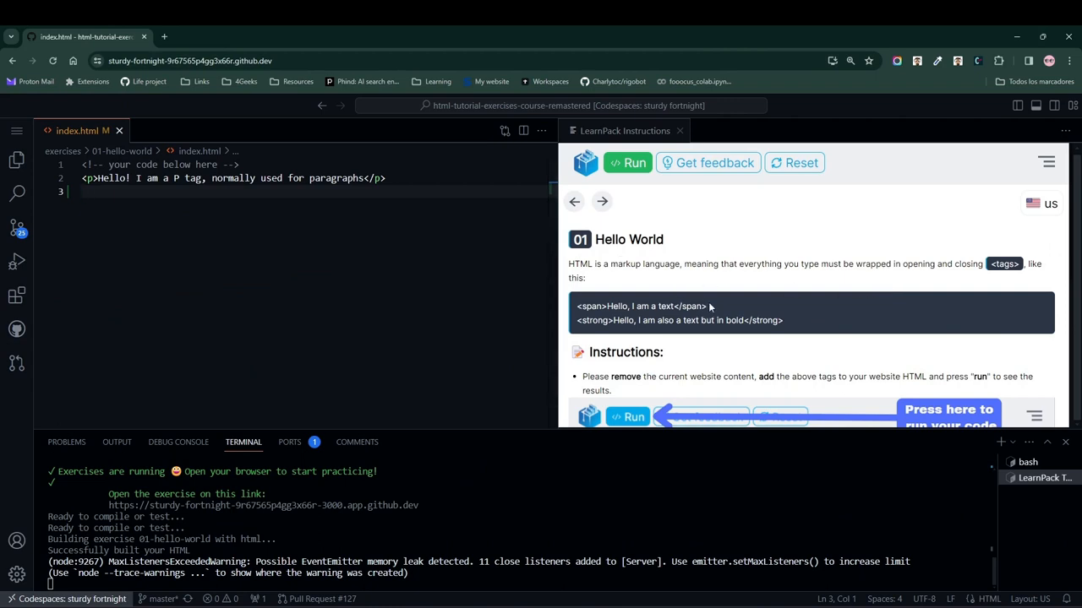
Delete all existing content of index.html and insert a <span> element
key(ctrl+a)
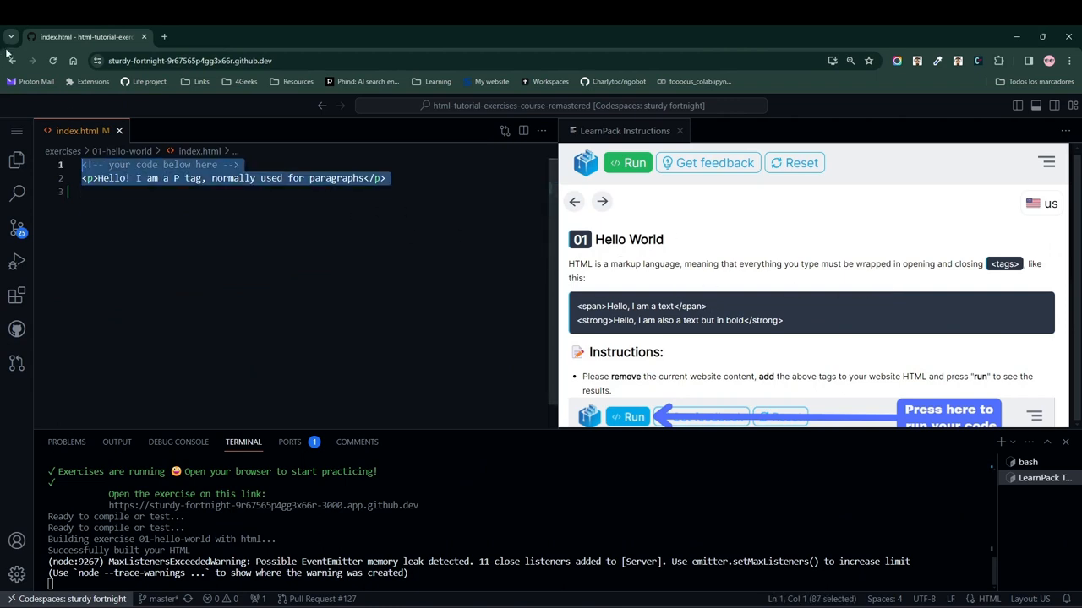
key(Delete)
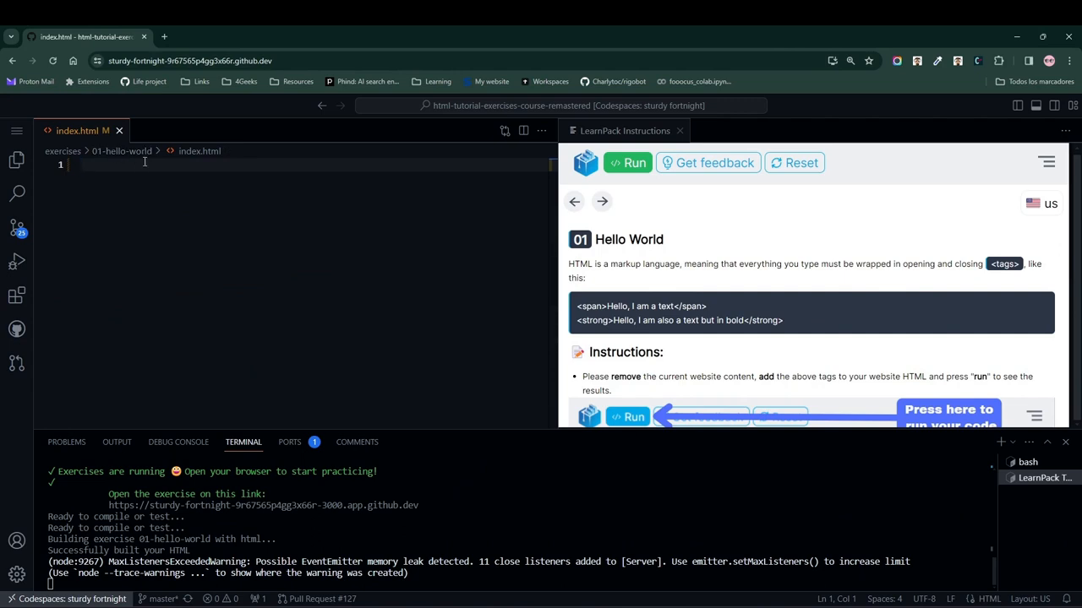
text(<span)
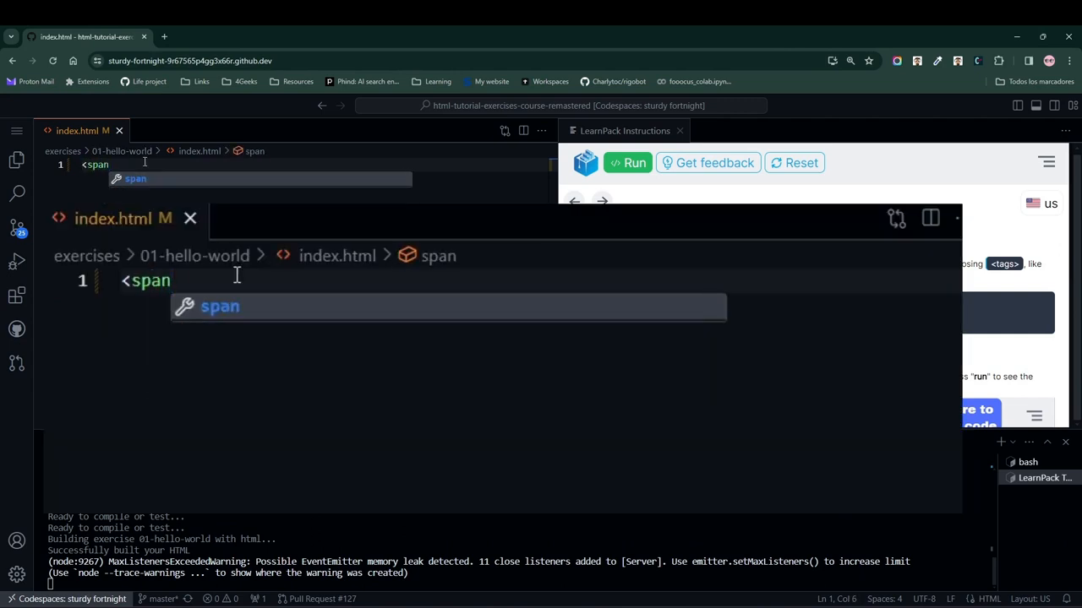
text(></span>)
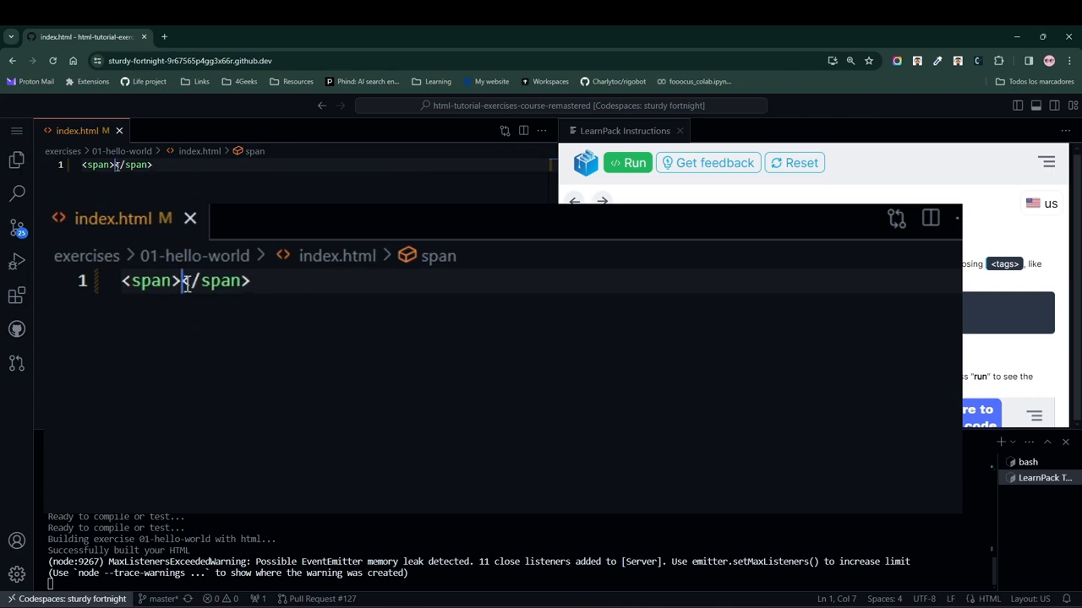
Type 'Hello, I am a text' between the span tags
click(275, 282)
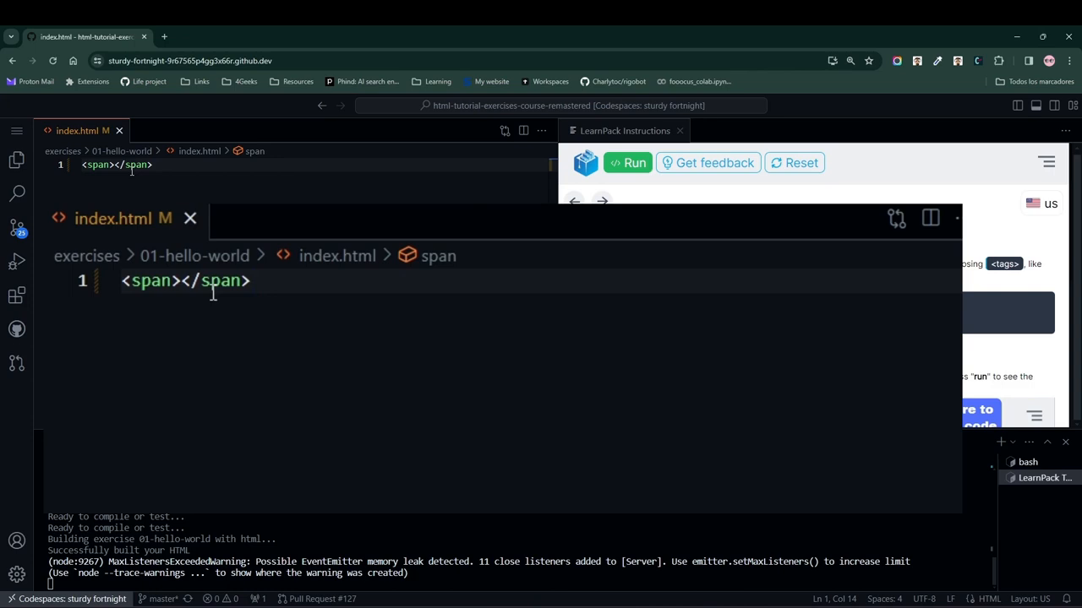
click(181, 281)
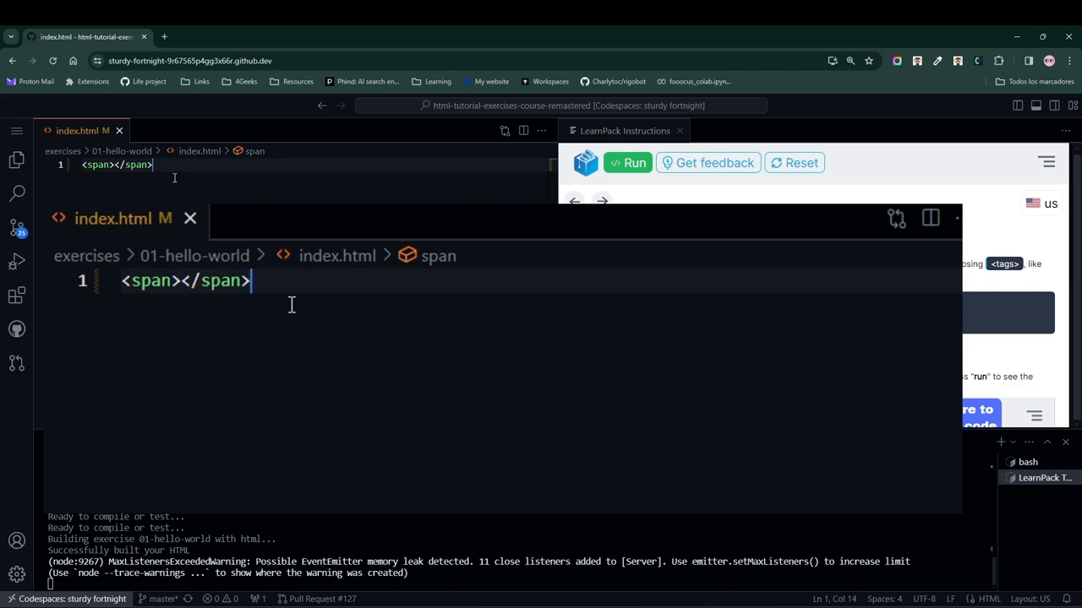
key(Backspace)
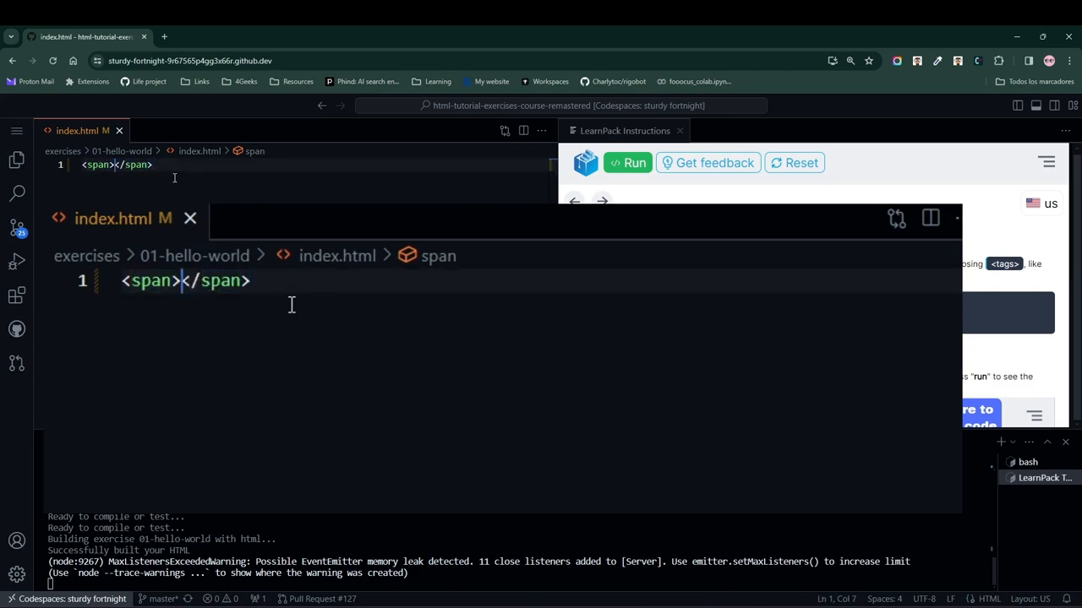
text(Hello,)
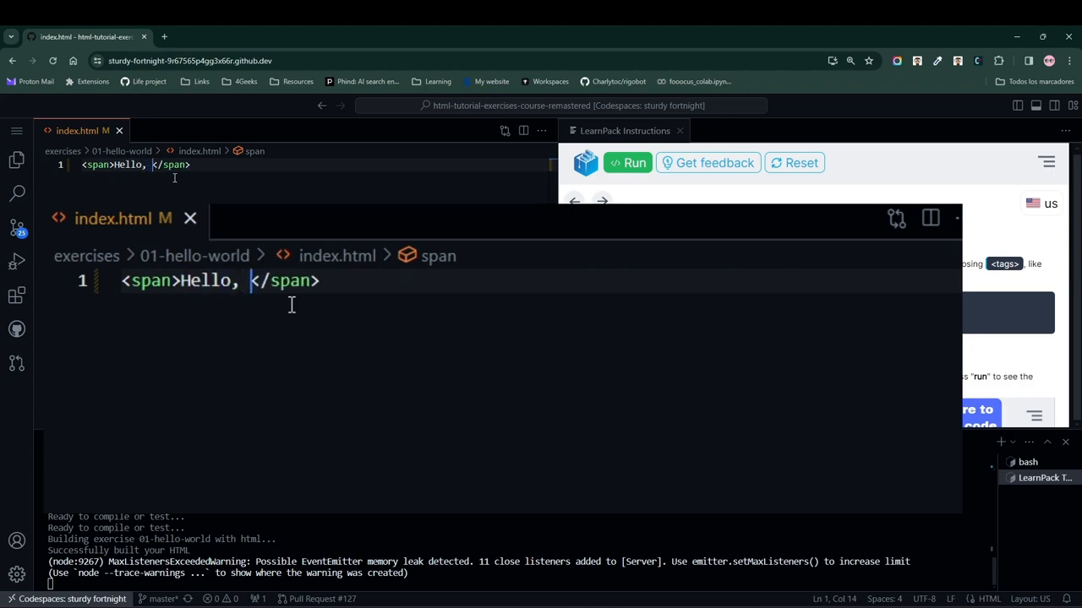
text(I am a tex)
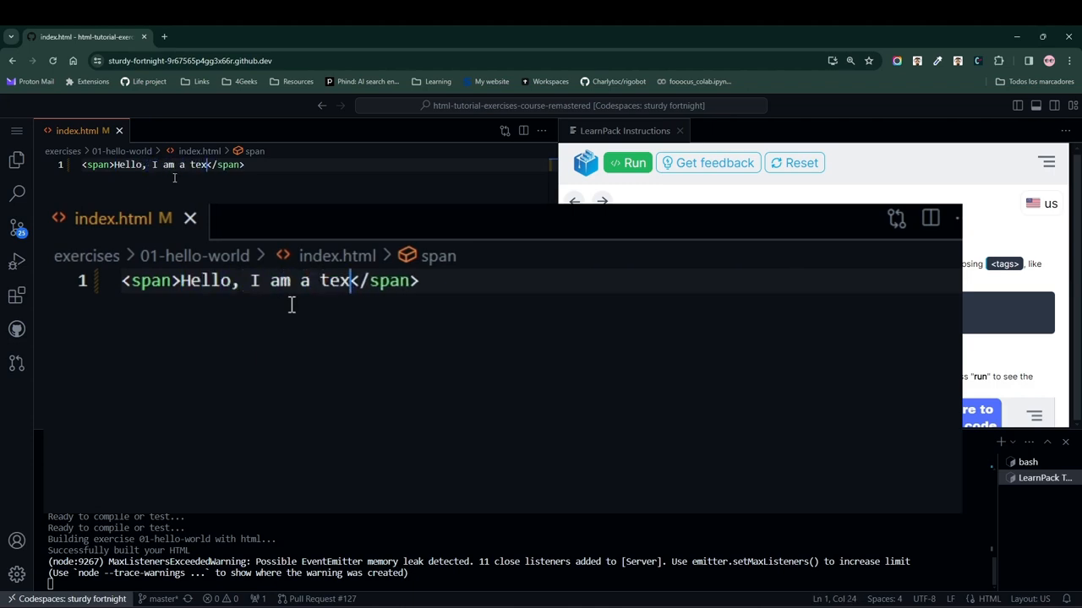
text(t)
text(<strong></strong>)
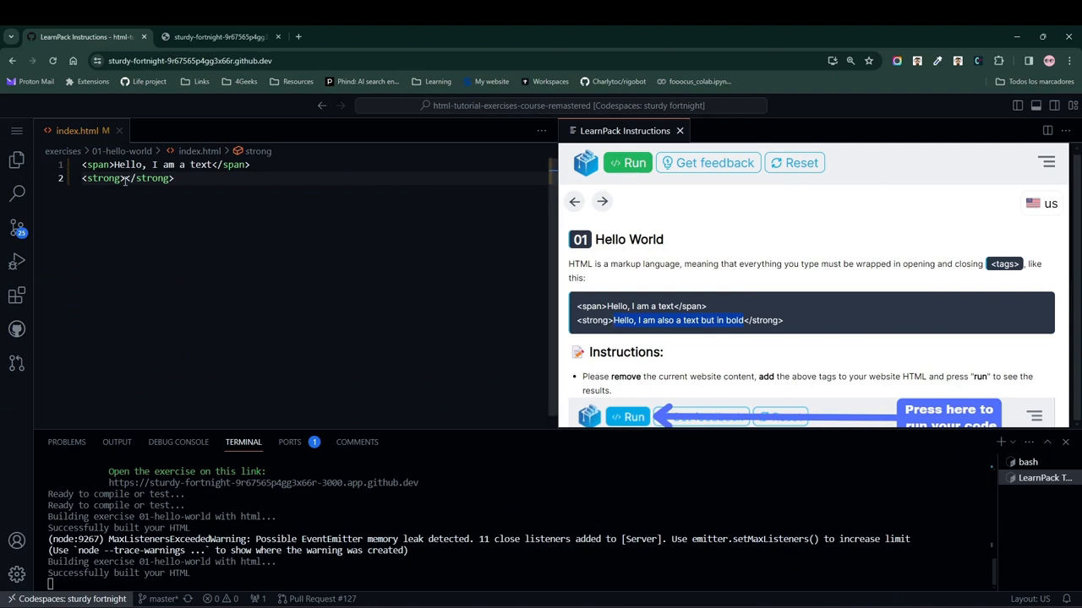
Type 'Hello, I am also a text but in bold' inside the strong tags
text(Hello, I am also a text but in bold)
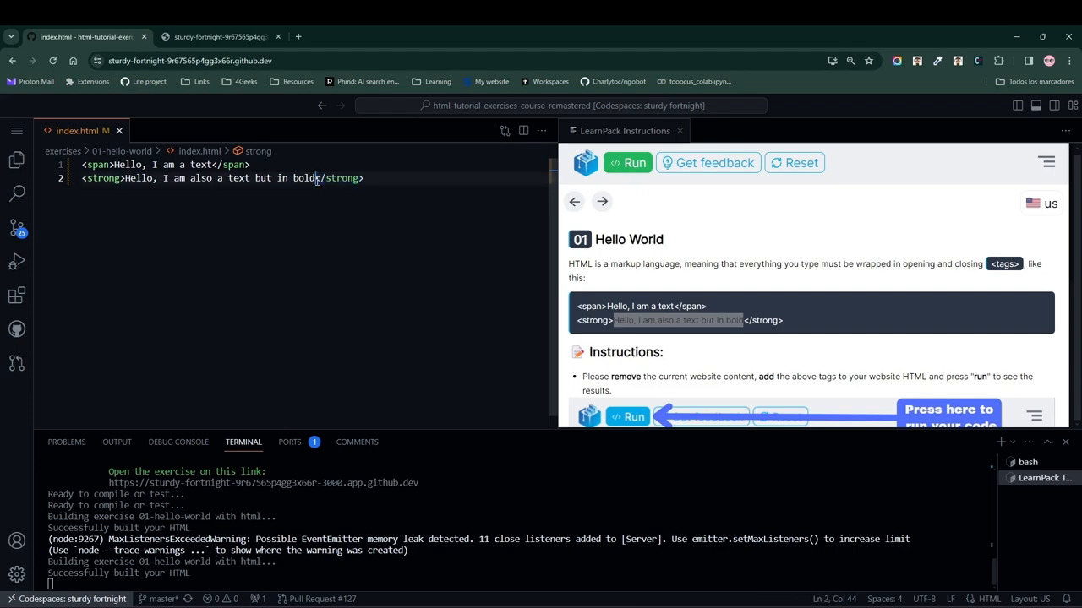
click(627, 162)
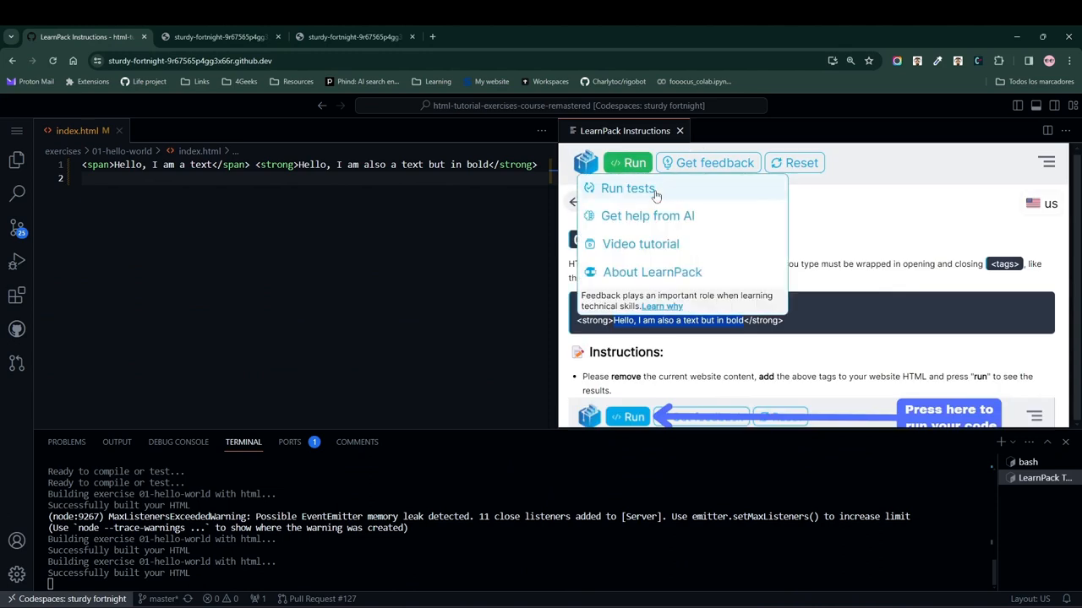
Run the LearnPack tests, then return to the index.html editor
click(627, 187)
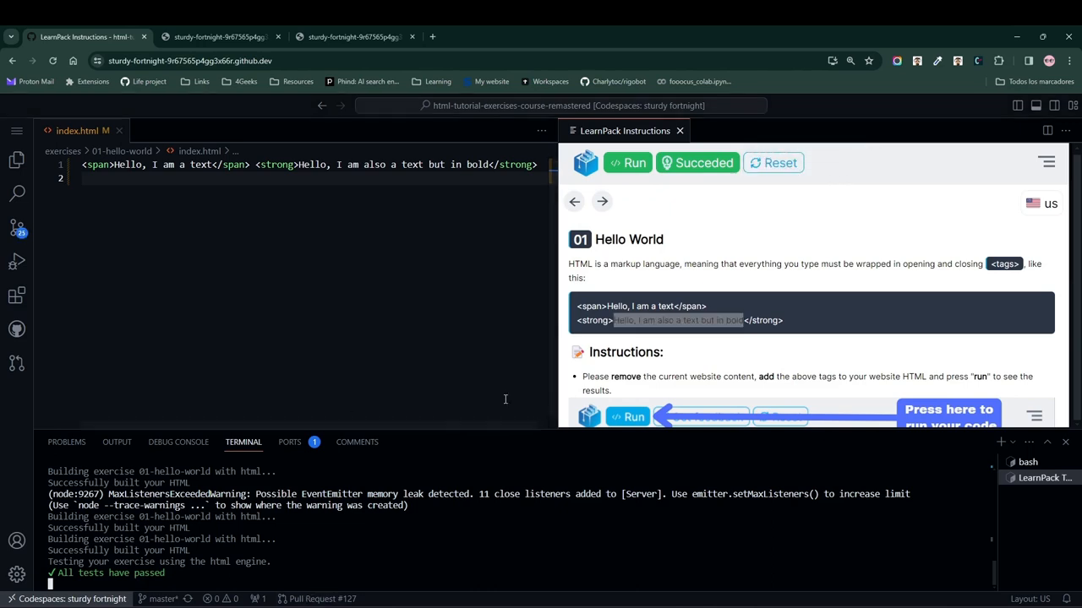
mouse_move(370, 194)
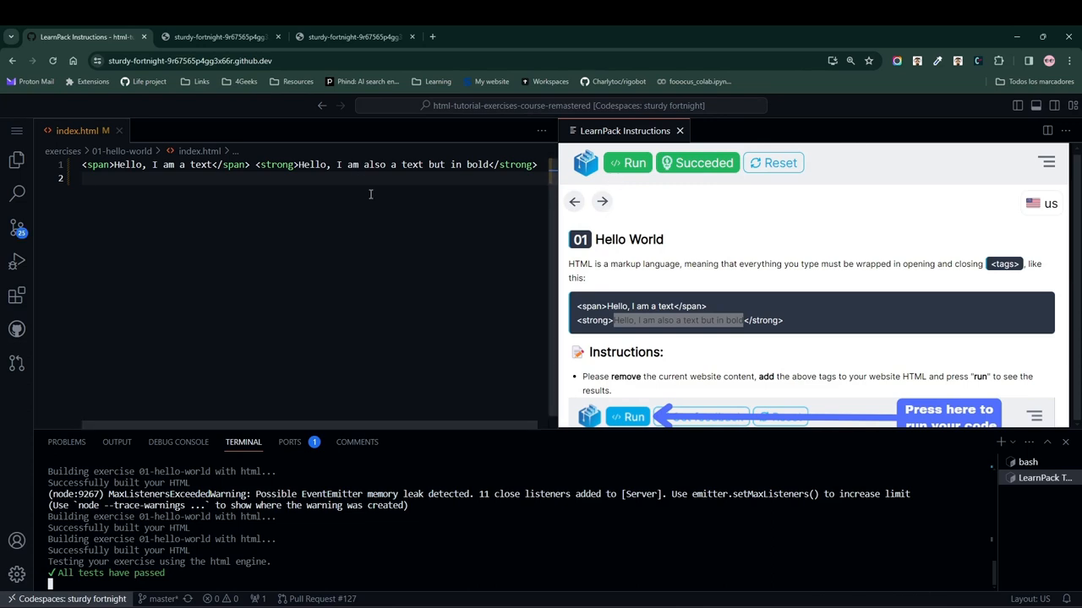
click(110, 178)
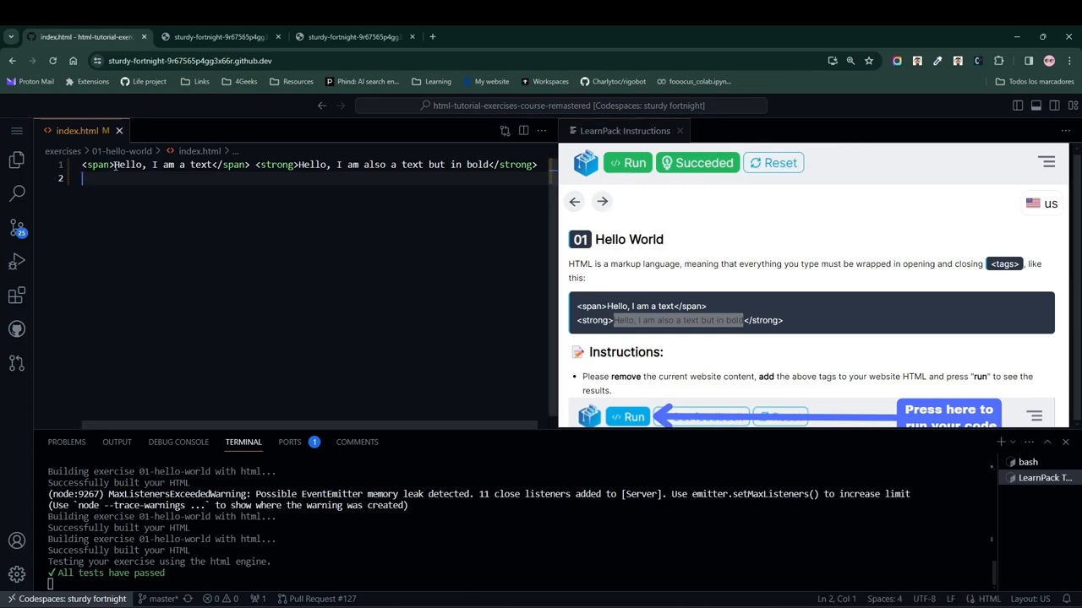